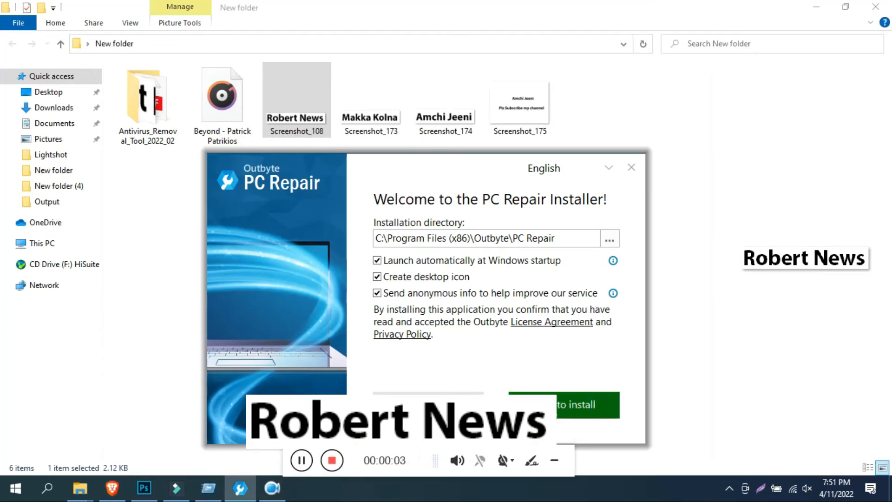
- Agree and install PC Repair into the default Program Files folder with the preset options
click(579, 405)
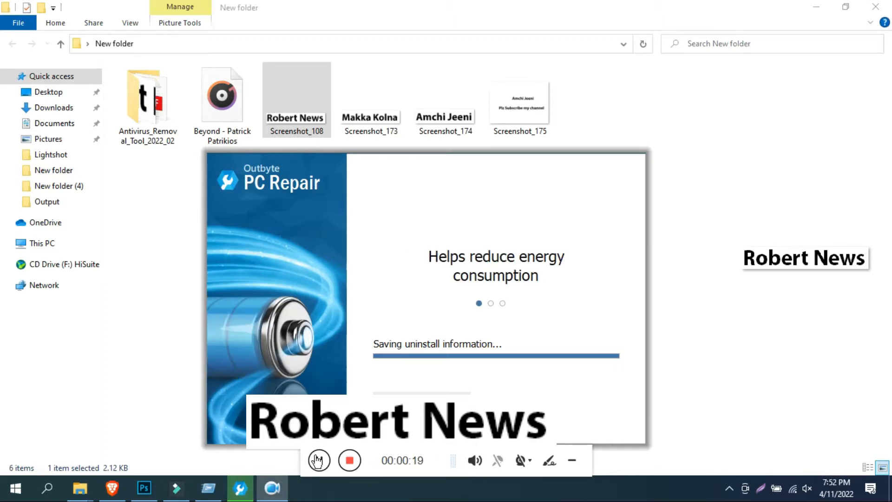
click(318, 460)
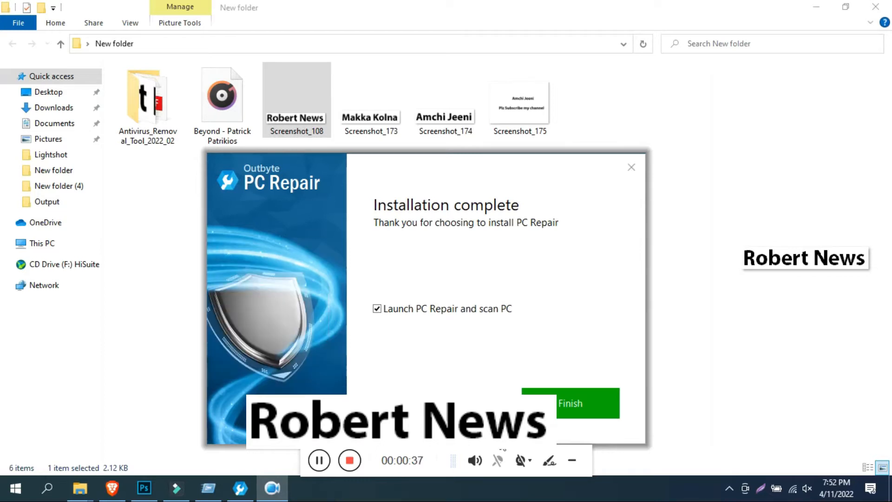
- Finish setup so PC Repair launches its system scan, then show the System Specs report
click(571, 403)
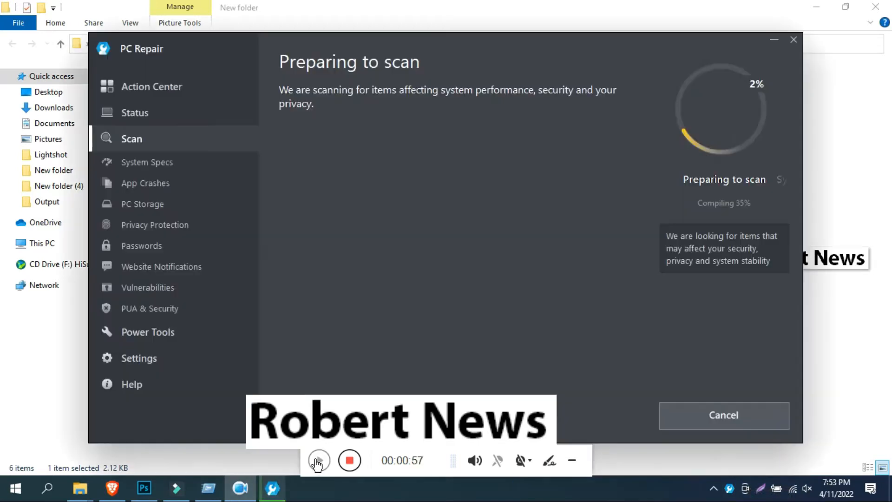
click(318, 460)
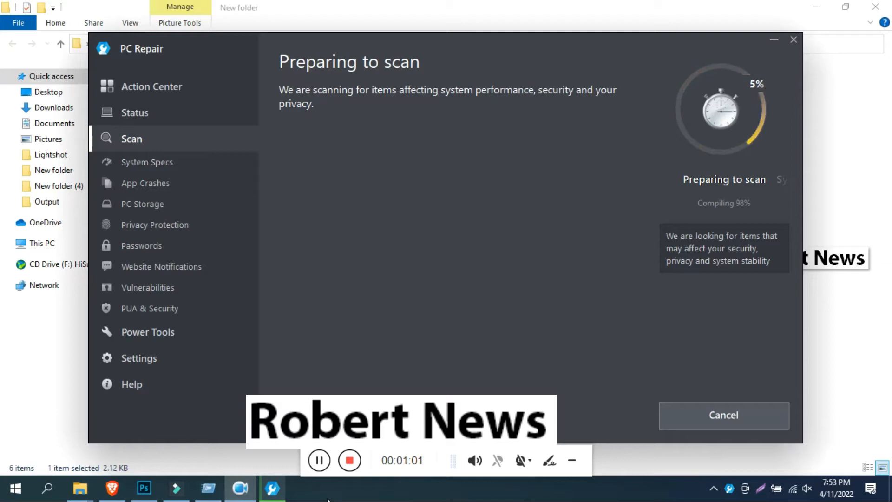
click(147, 162)
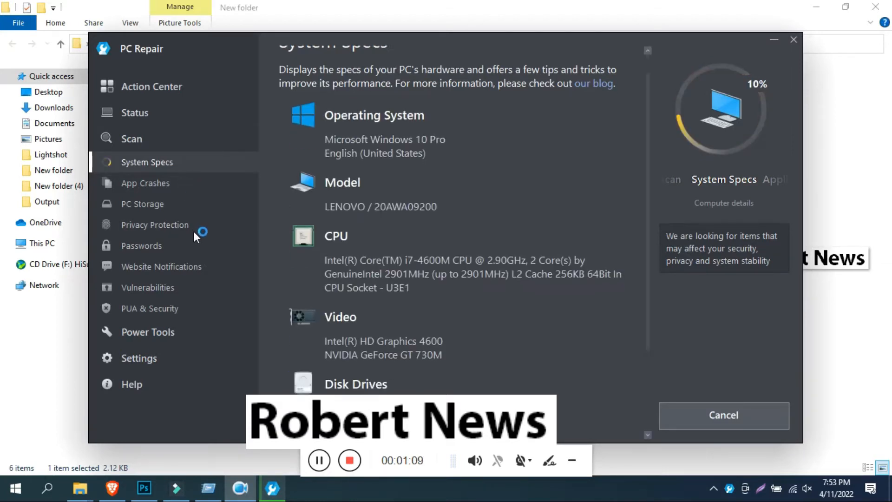
- Scroll through the hardware specs, CPU speed and CPU load sections of the report
scroll(down, 3)
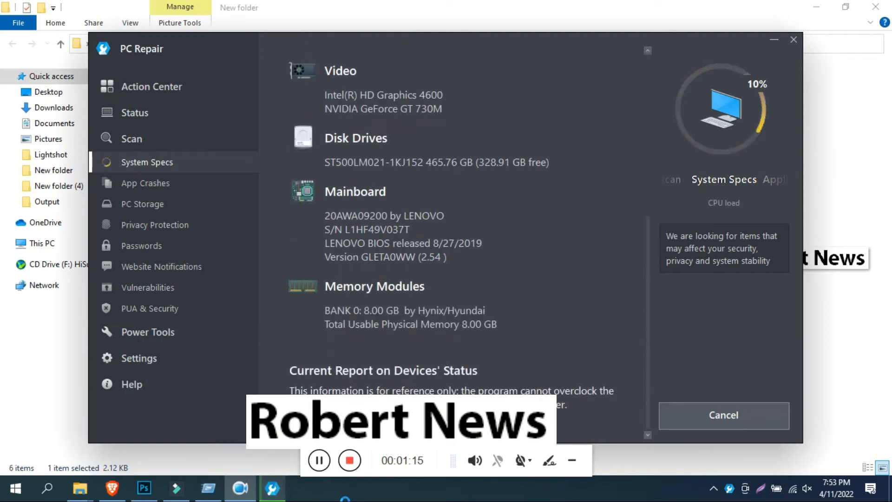
scroll(down, 3)
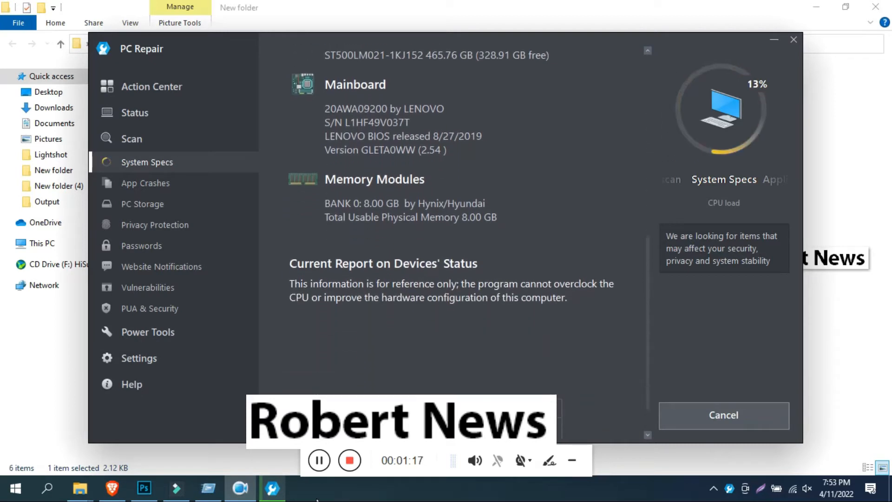
scroll(down, 3)
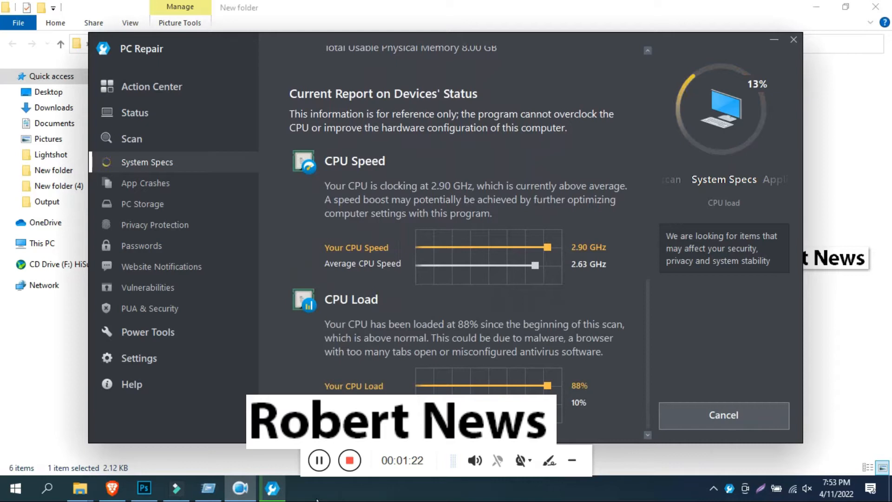
scroll(down, 3)
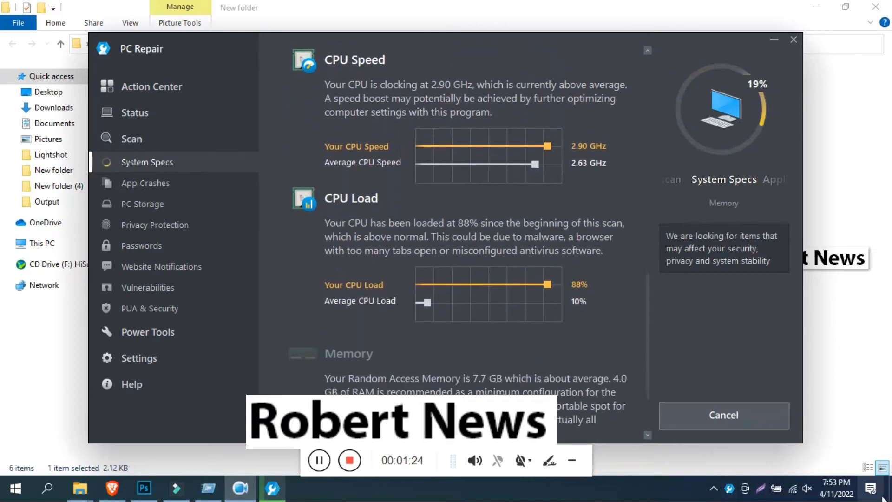
scroll(down, 3)
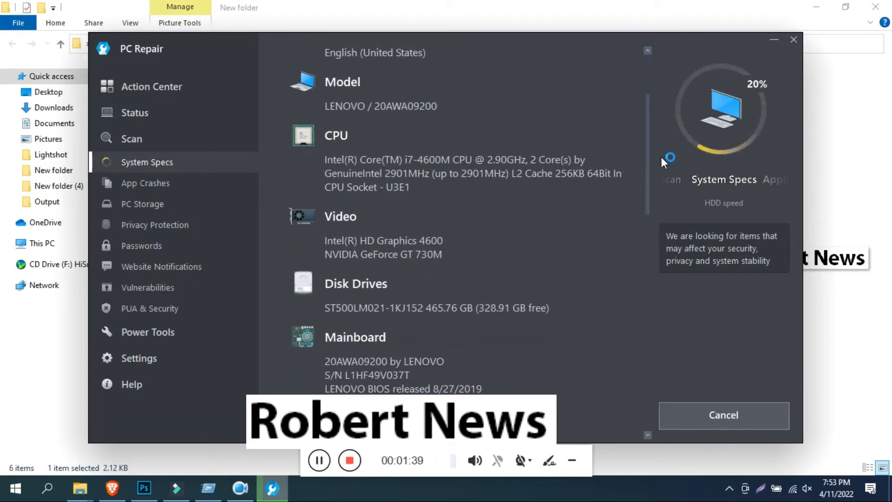
scroll(down, 3)
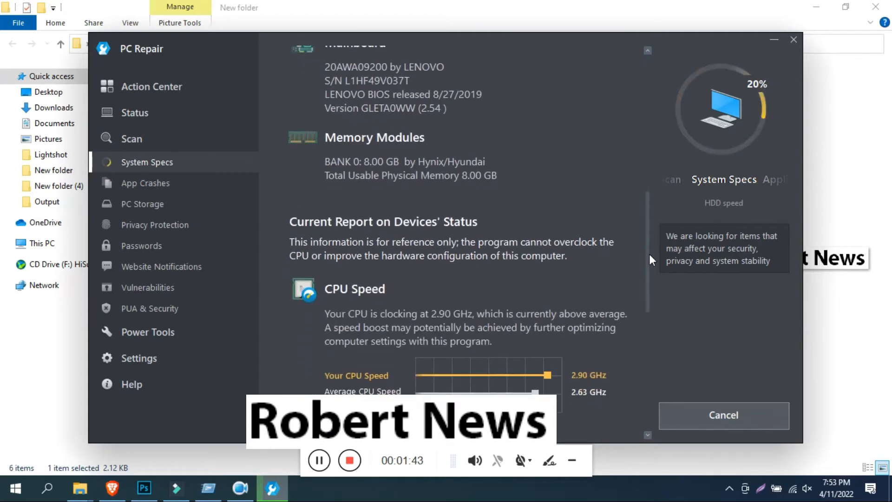
scroll(down, 3)
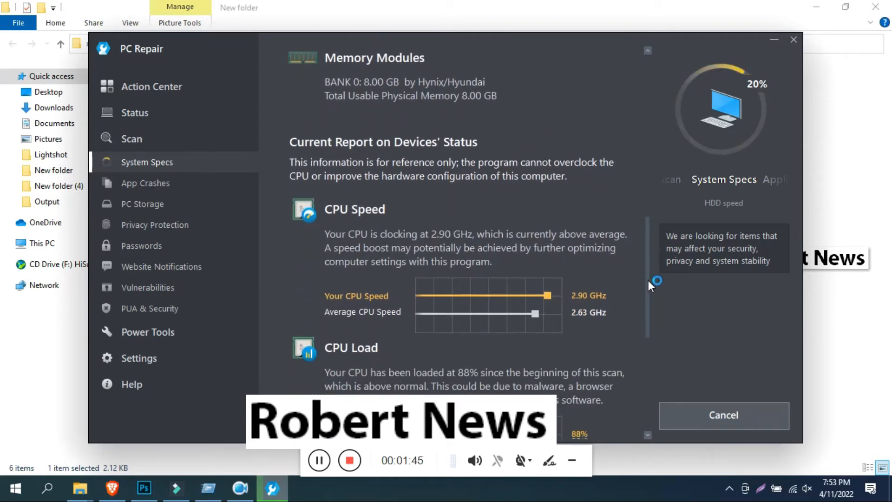
scroll(down, 3)
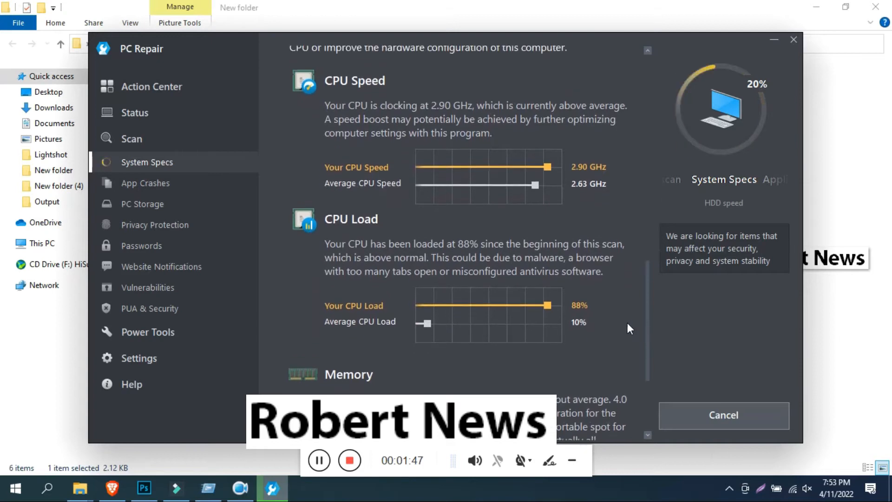
scroll(down, 3)
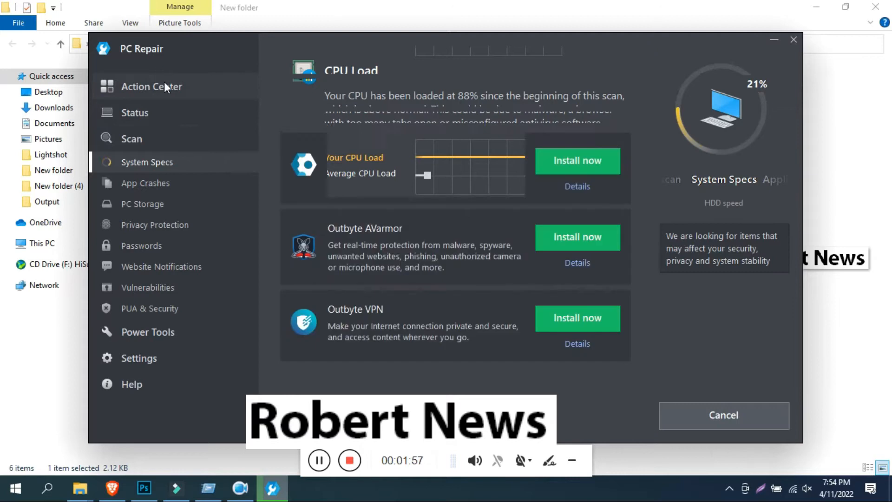
- Review the recommended software, the PC Status overview, and the Speed and Privacy tool statuses
click(151, 87)
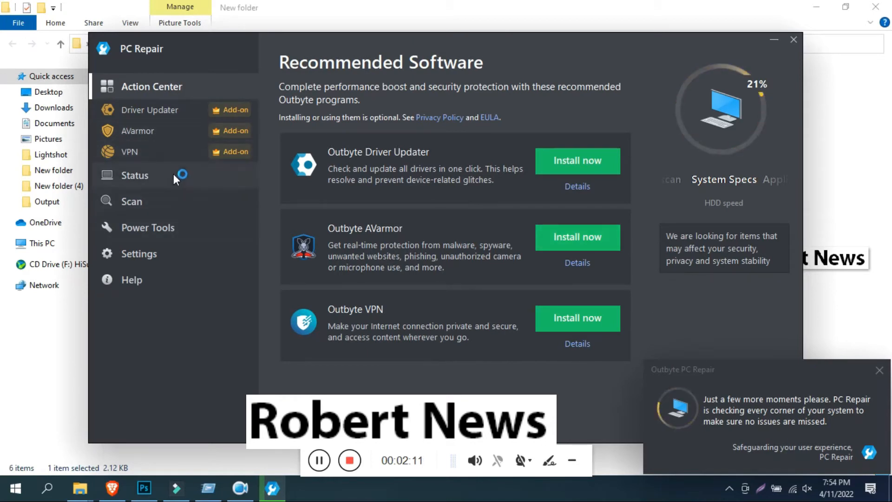
click(134, 175)
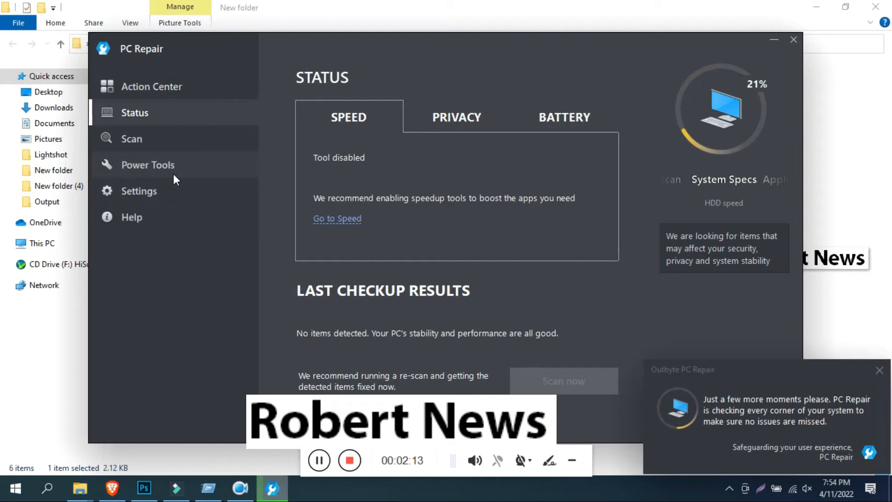
mouse_move(507, 158)
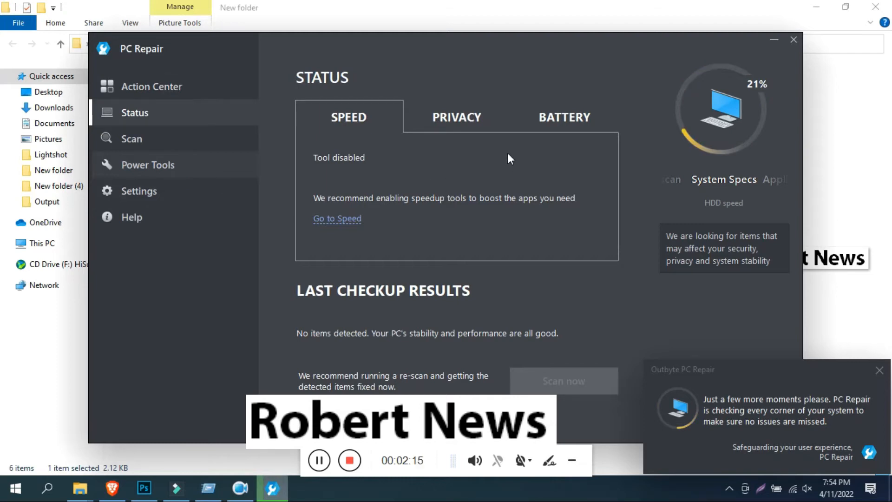
click(336, 218)
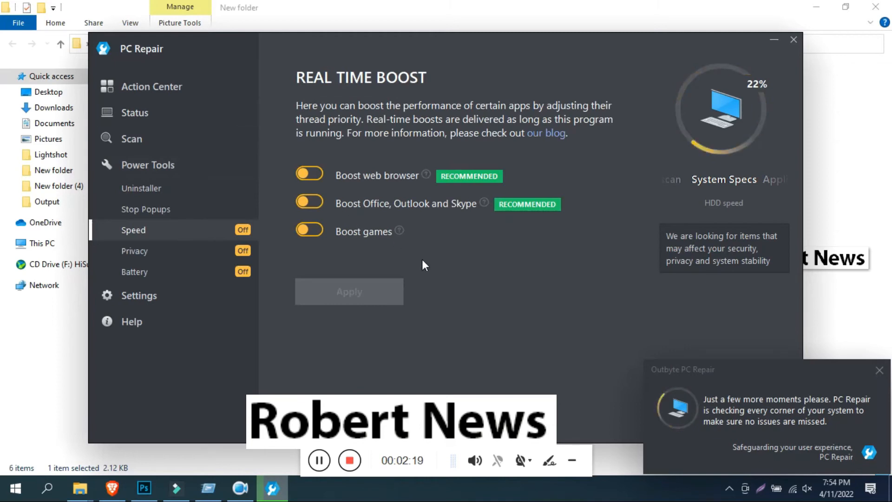
click(134, 113)
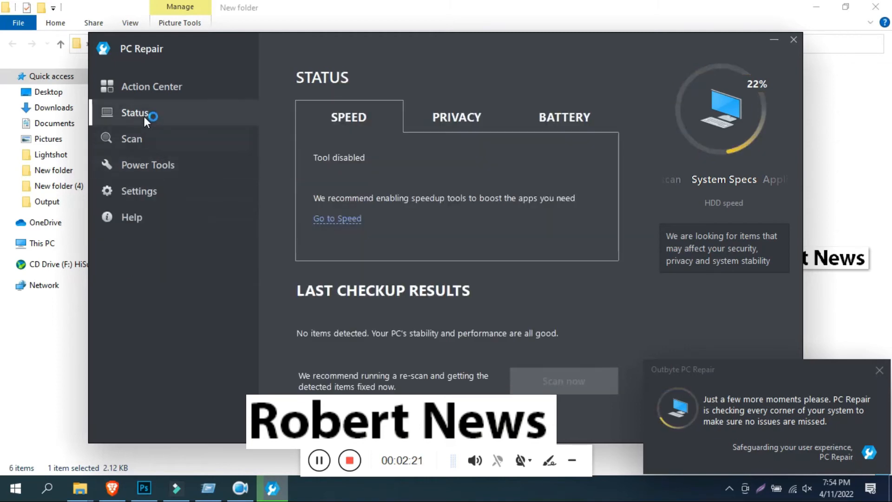
click(457, 117)
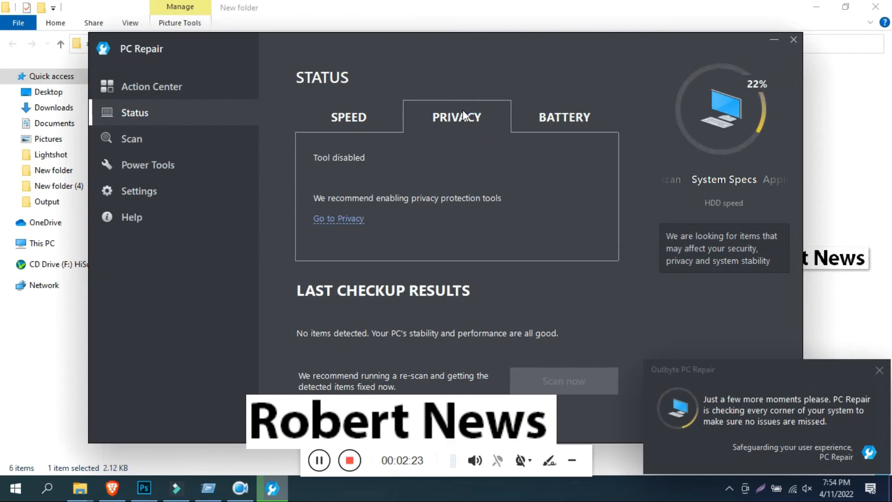
- Check the Battery tool status and energy-saving settings, revisit Action Center, and return to the Status overview
click(565, 117)
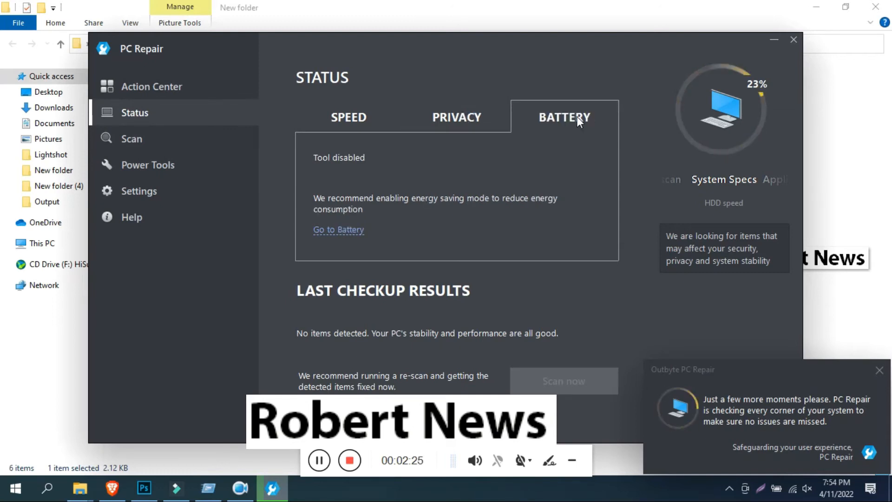
mouse_move(521, 237)
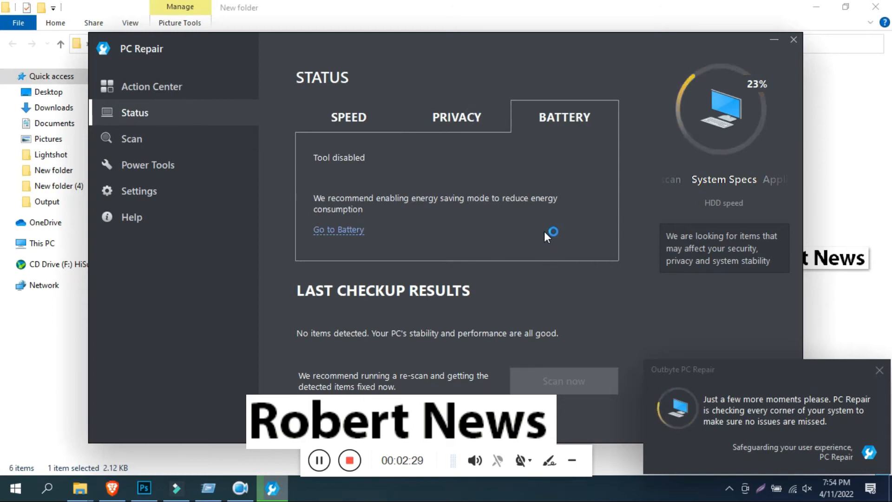
click(338, 229)
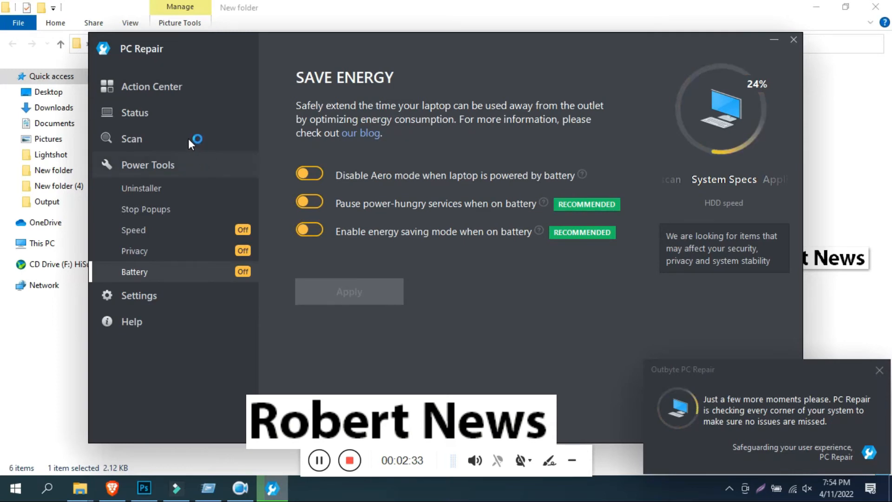
click(152, 86)
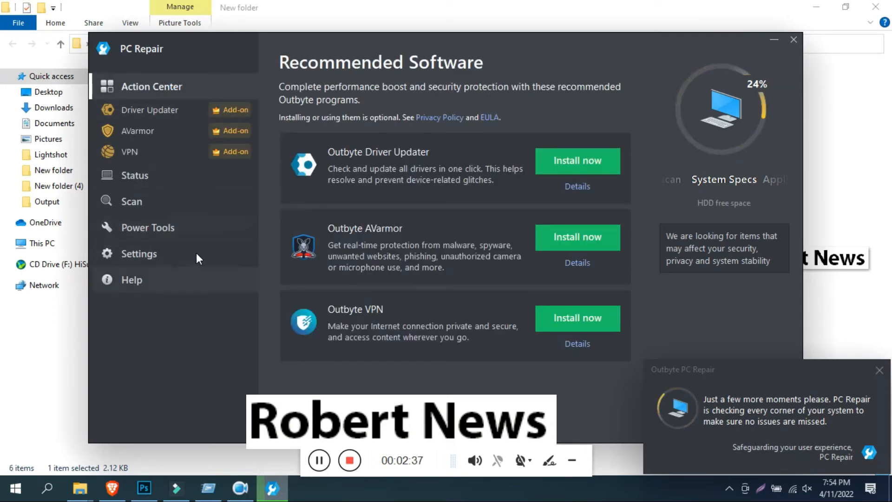
click(134, 175)
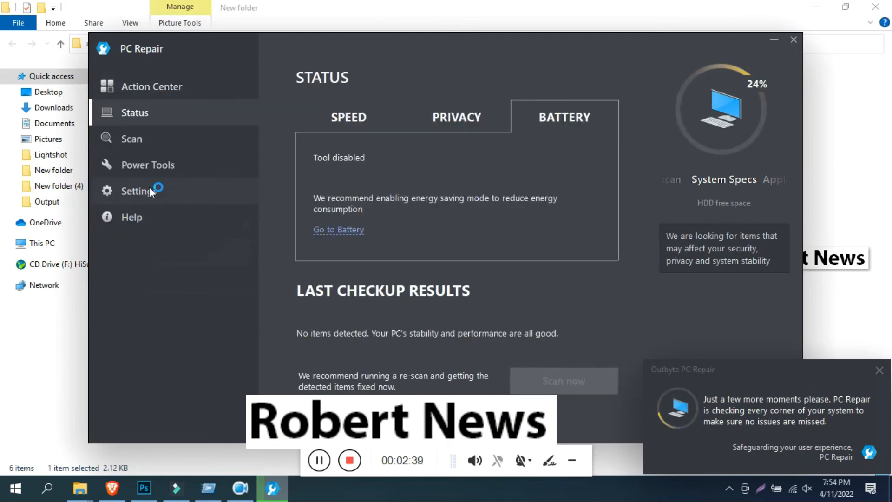
click(131, 139)
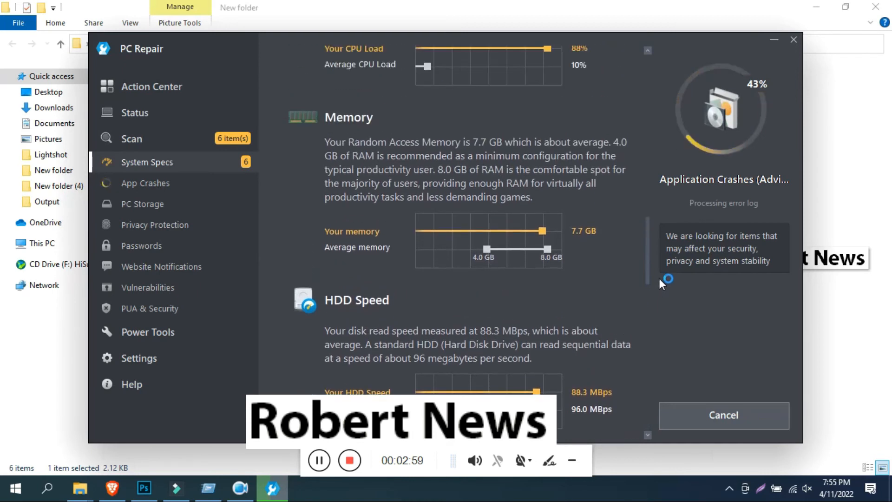
- Scroll through the System Specs and Application Crashes scan findings while the scan runs
scroll(down, 3)
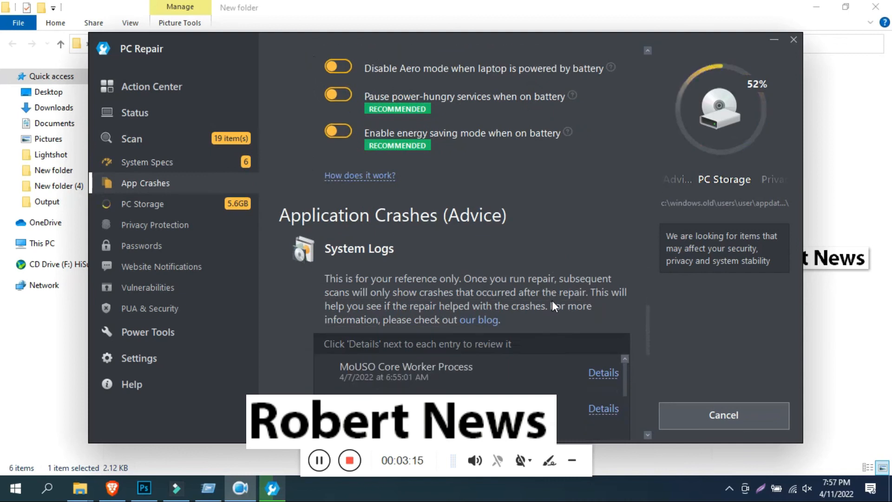
scroll(down, 3)
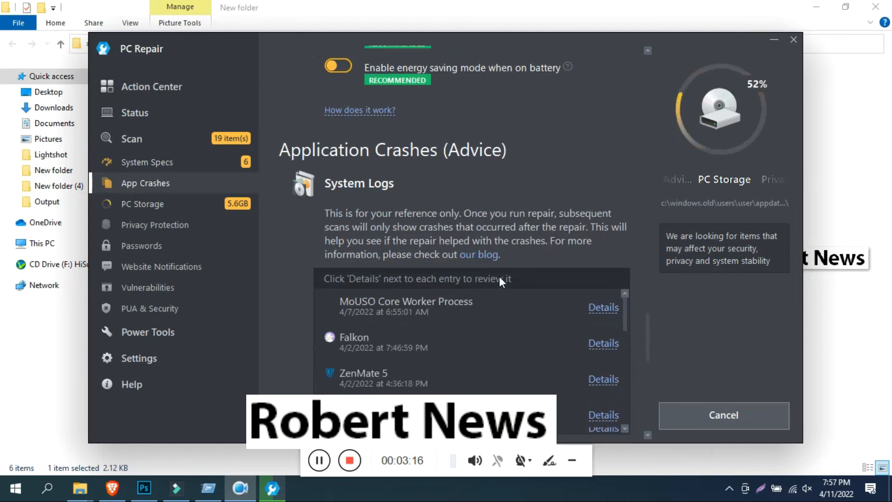
scroll(down, 3)
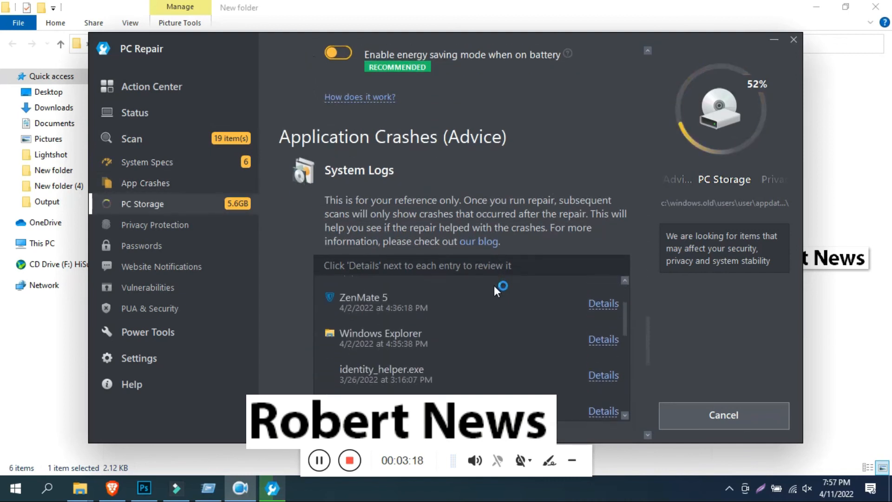
scroll(down, 3)
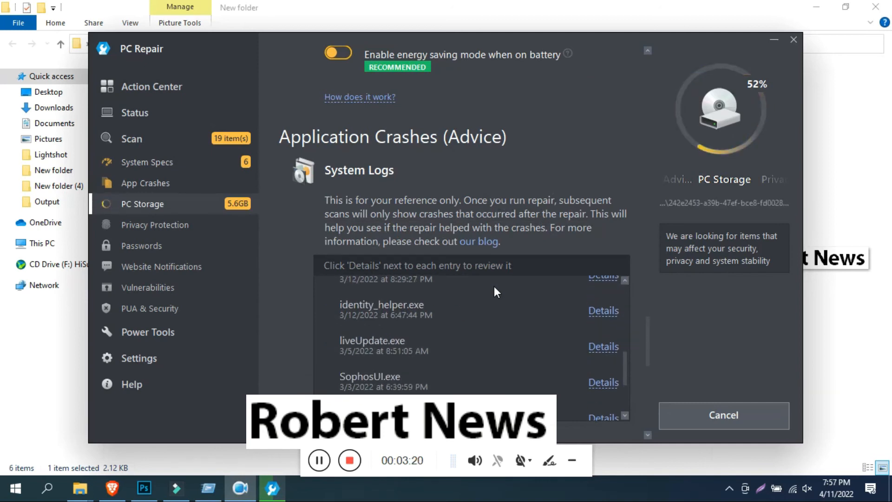
scroll(down, 3)
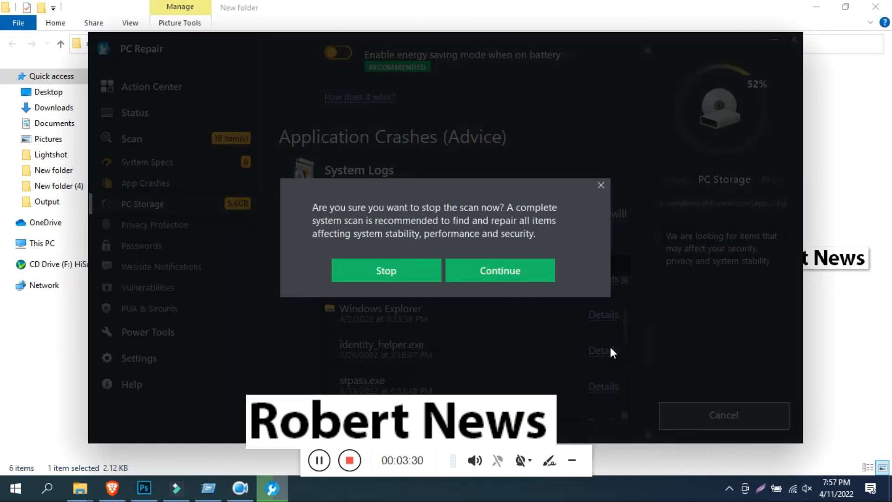
- Confirm stopping the system scan and land on the Recommended Software (Action Center) page
click(404, 271)
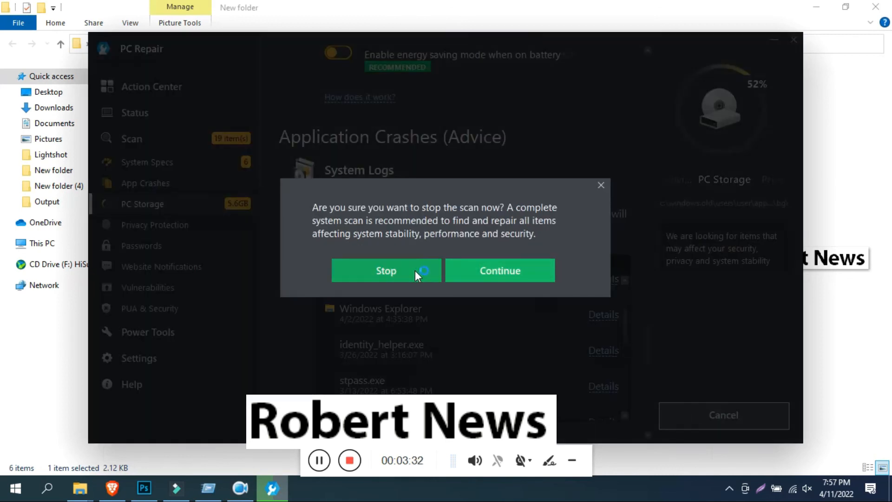
click(387, 271)
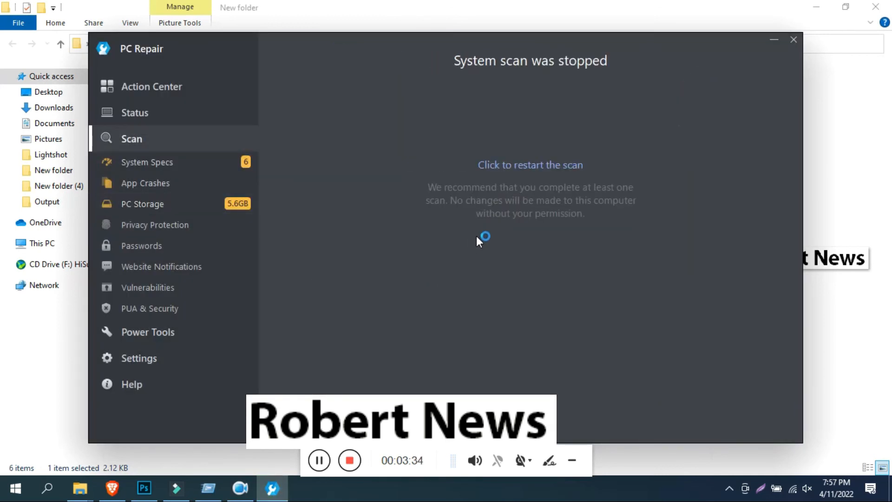
click(151, 87)
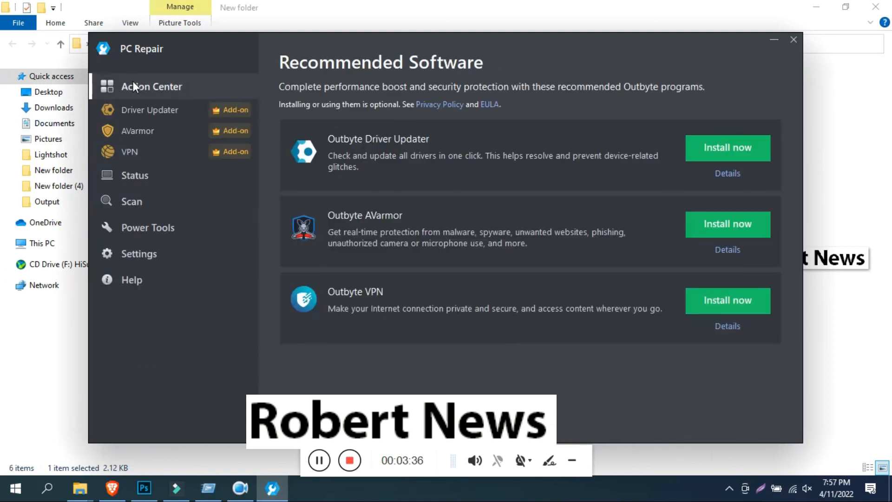